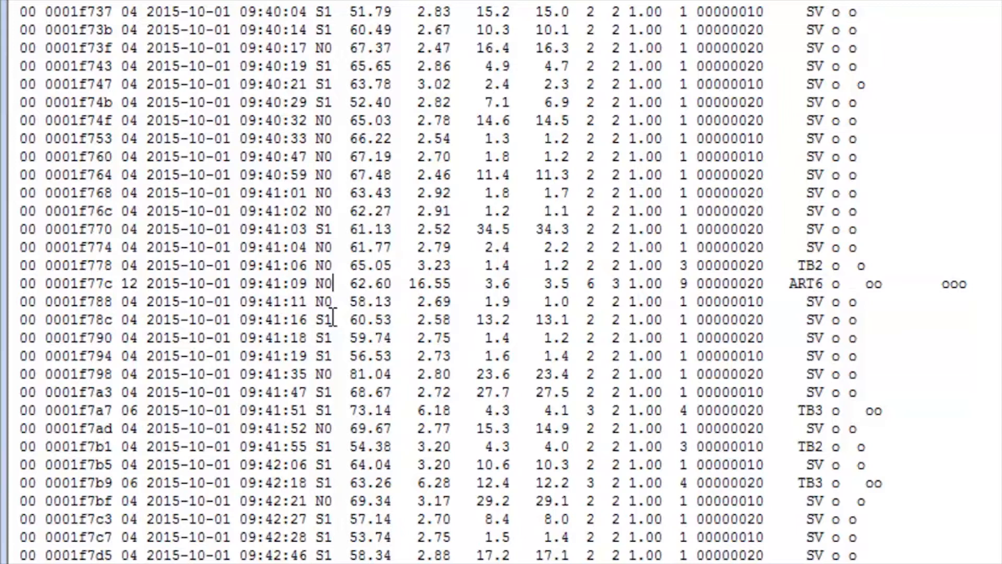
Step: Highlight the ART6 vehicle's 16.55 wheelbase, 3.6 headway and 1.00 rho values in turn
{"action": "double_click", "coordinate": [370, 283]}
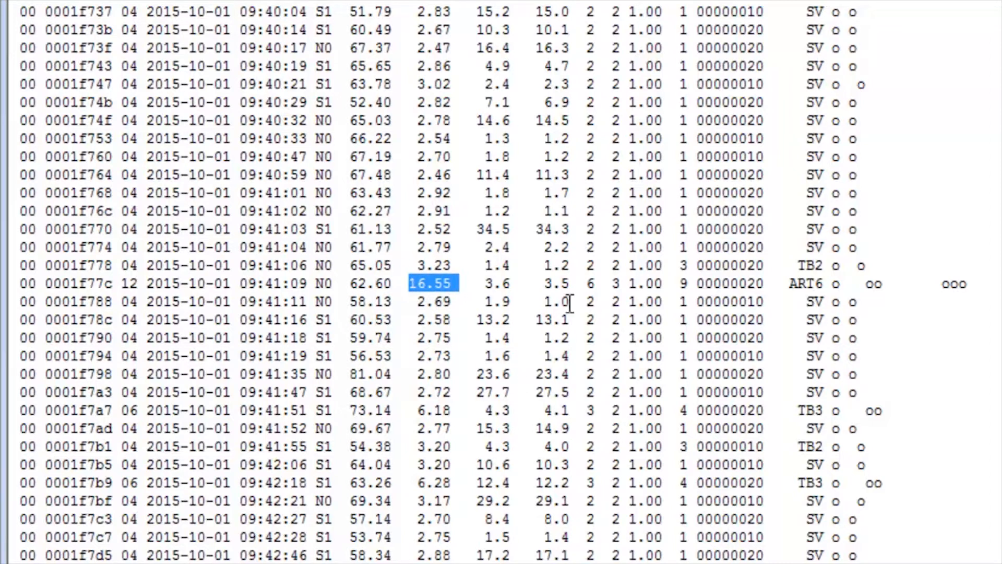
{"action": "left_click", "coordinate": [492, 283]}
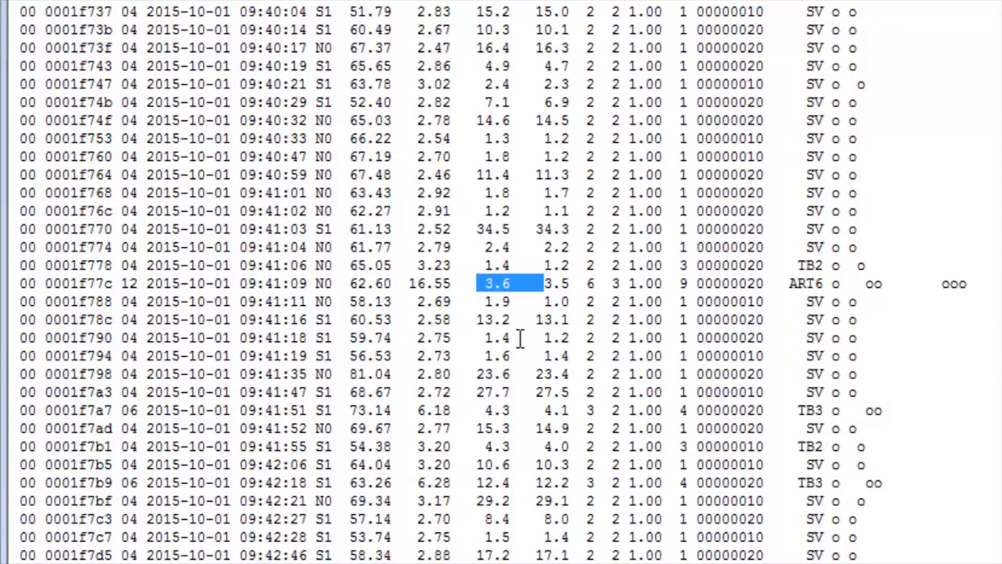
{"action": "left_click", "coordinate": [588, 283]}
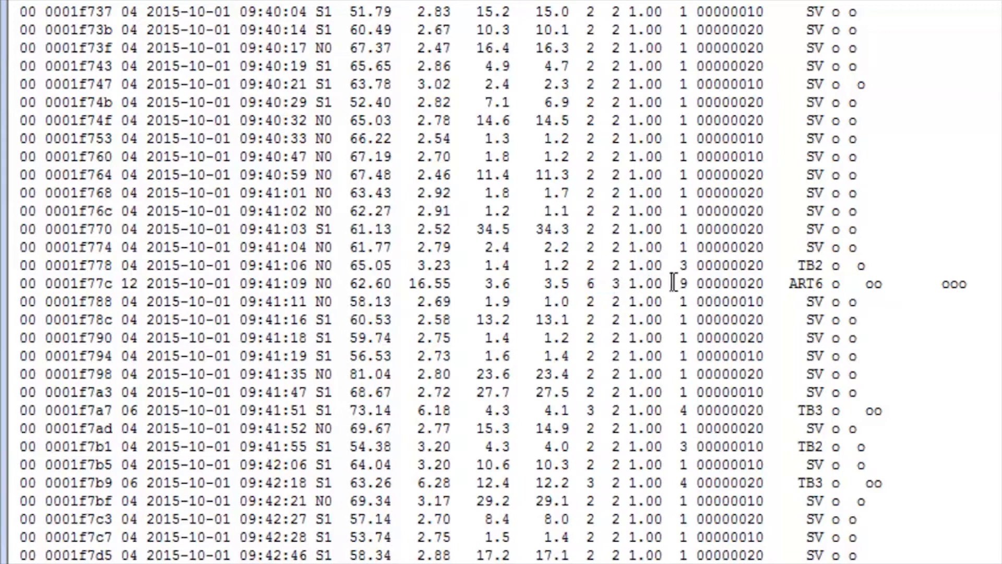
{"action": "double_click", "coordinate": [647, 283]}
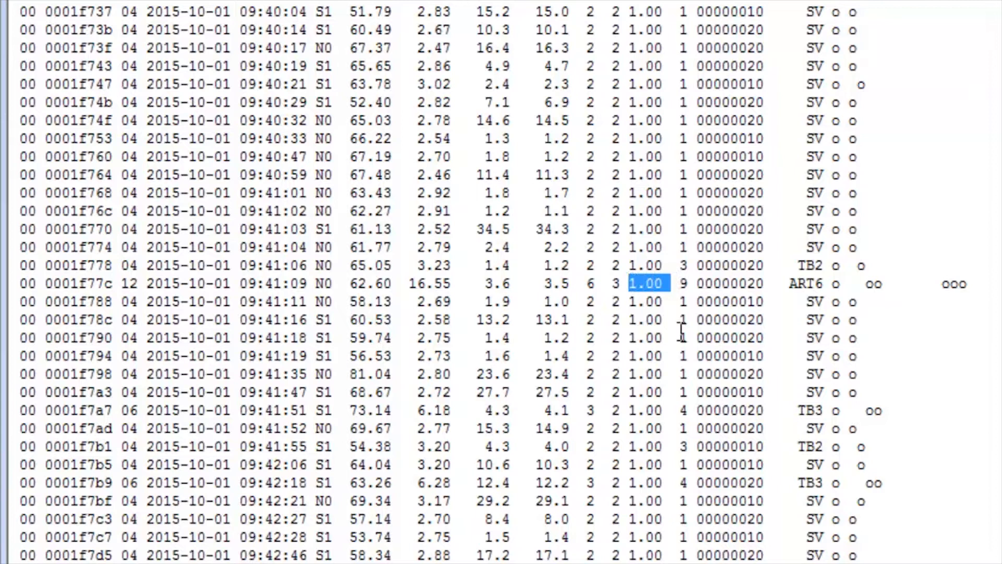
{"action": "mouse_move", "coordinate": [710, 329]}
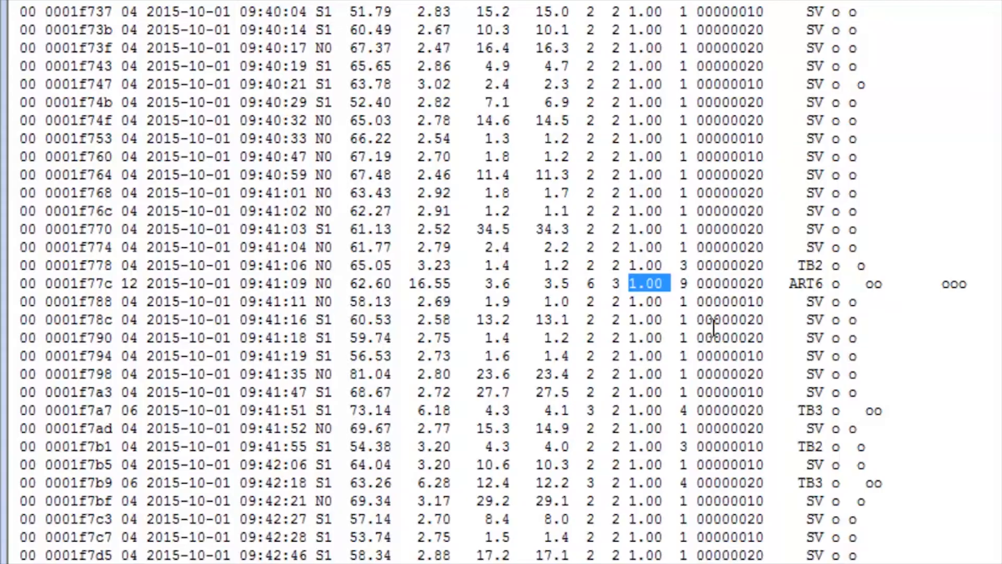
{"action": "left_click", "coordinate": [681, 283]}
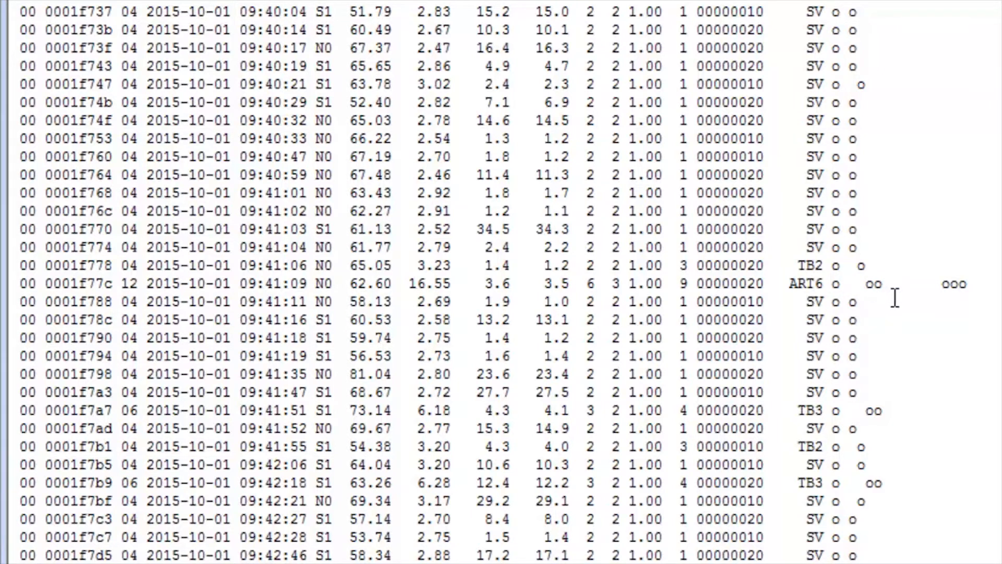
Step: Scroll further down the Individual-29 listing and highlight vehicle record 0001f7d9 at 09:42:49
{"action": "left_click", "coordinate": [832, 282]}
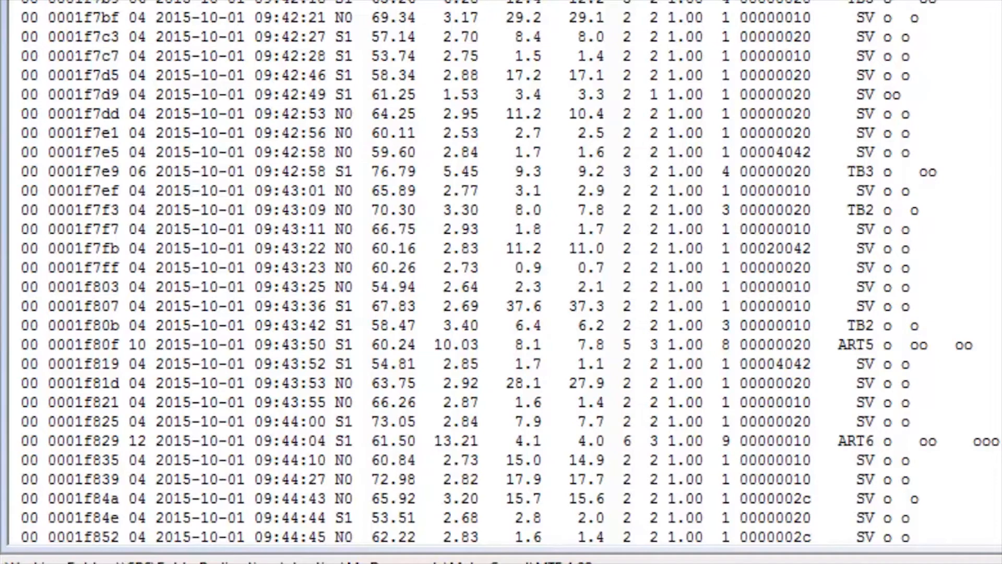
{"action": "left_click_drag", "start_coordinate": [887, 345], "coordinate": [940, 344]}
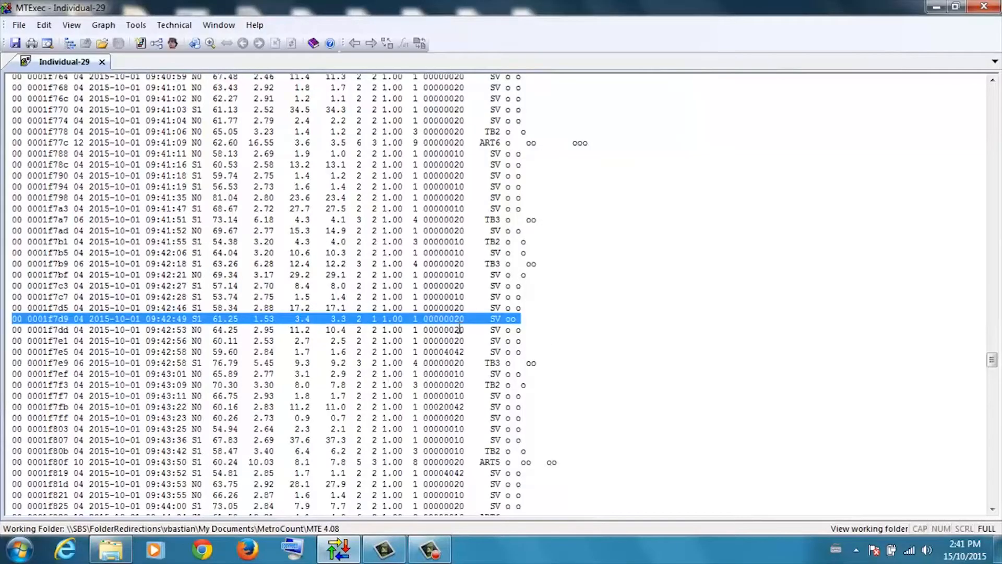
Step: Highlight the 61.25 speed and 1.53 wheelbase of record 0001f7d9, then inspect its axle events in Inspector Gadget
{"action": "left_click", "coordinate": [492, 318]}
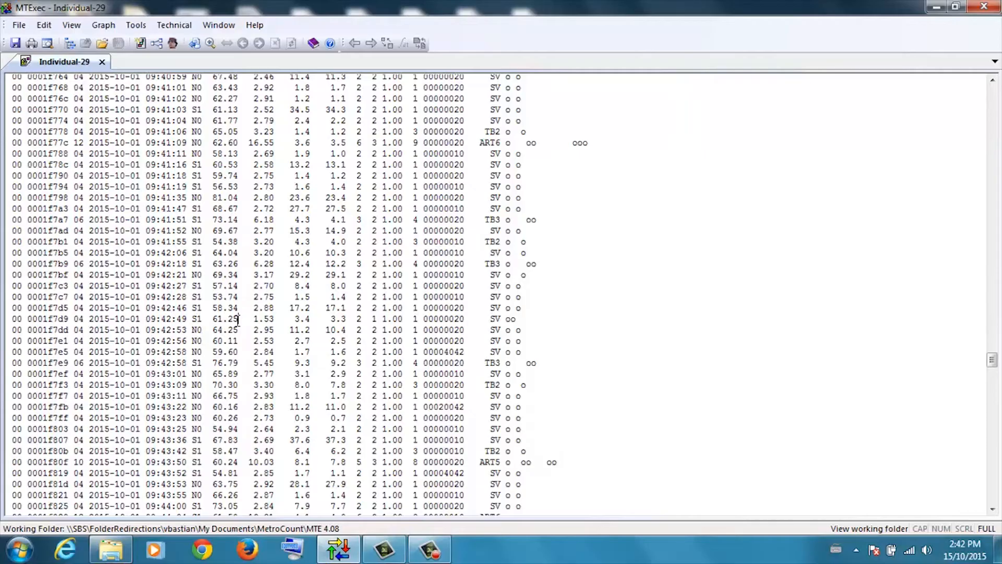
{"action": "double_click", "coordinate": [225, 319]}
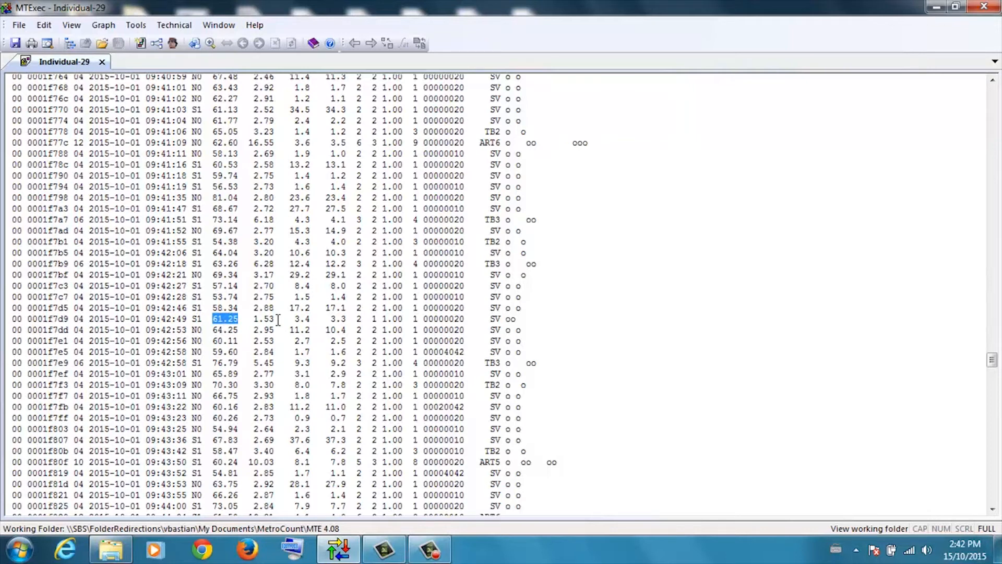
{"action": "left_click", "coordinate": [263, 319]}
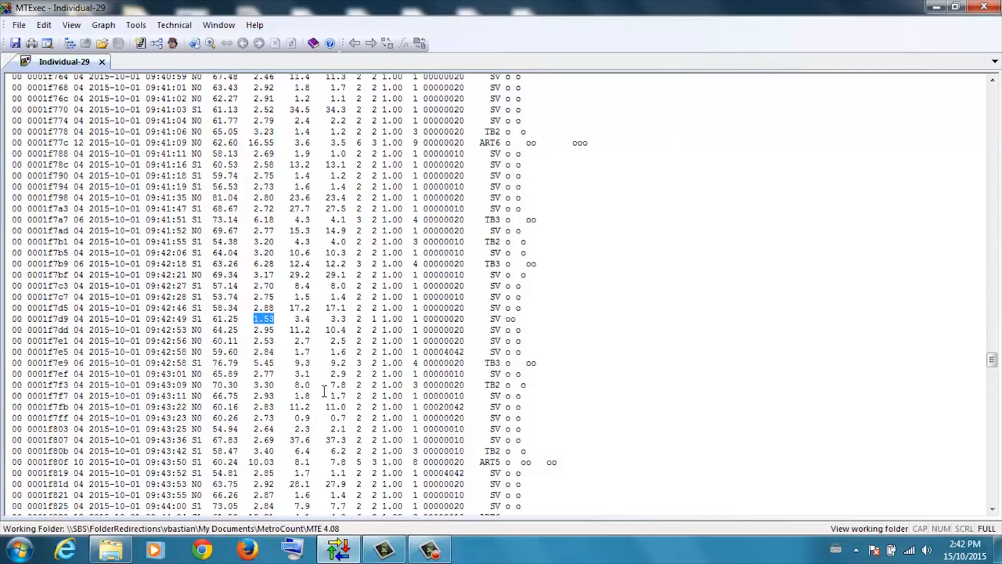
{"action": "double_click", "coordinate": [263, 318]}
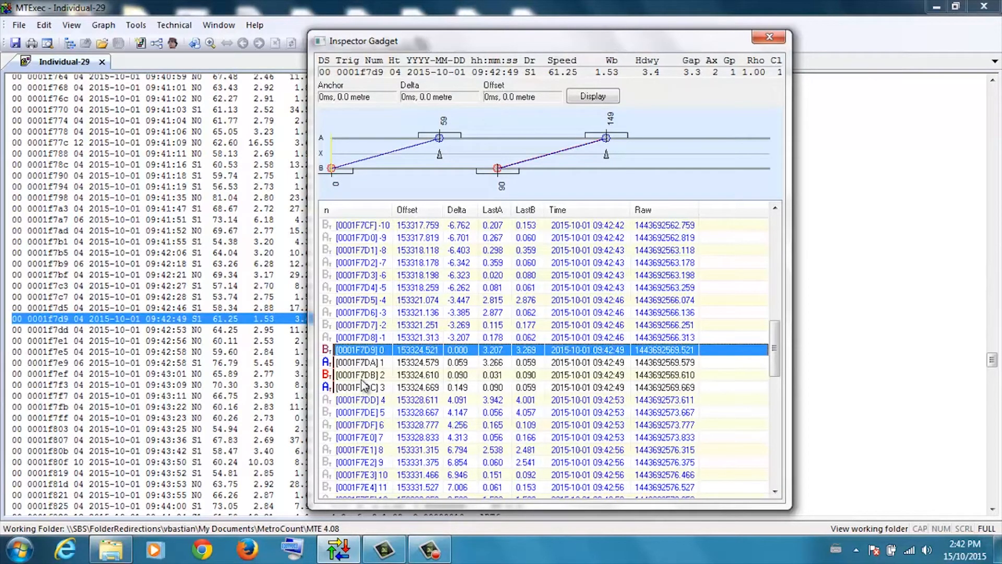
{"action": "mouse_move", "coordinate": [359, 388]}
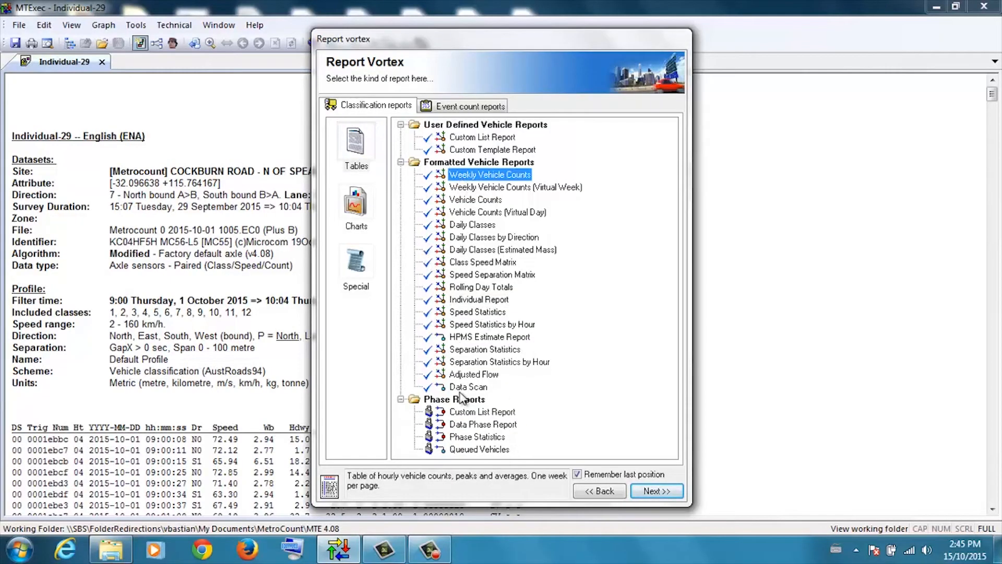
Step: Read the Class Speed Matrix description, then the Vehicle Flow and Speed Histogram chart descriptions under Charts
{"action": "left_click", "coordinate": [482, 262]}
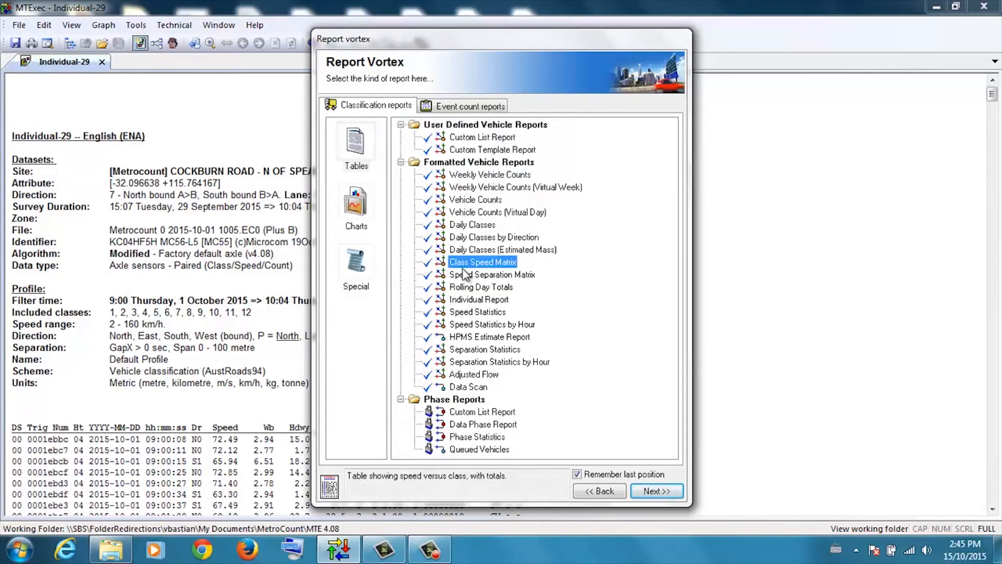
{"action": "left_click", "coordinate": [354, 204]}
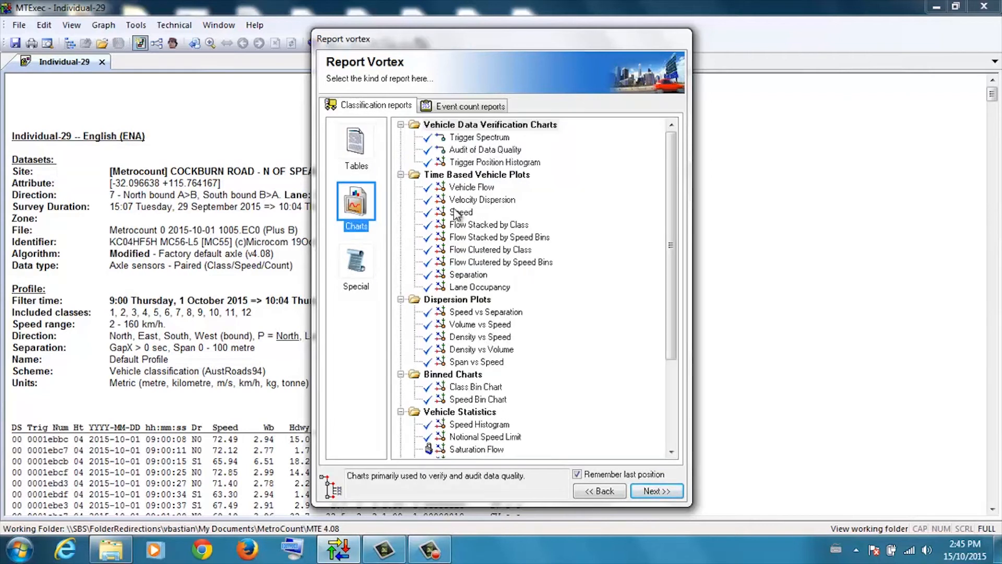
{"action": "left_click", "coordinate": [472, 187]}
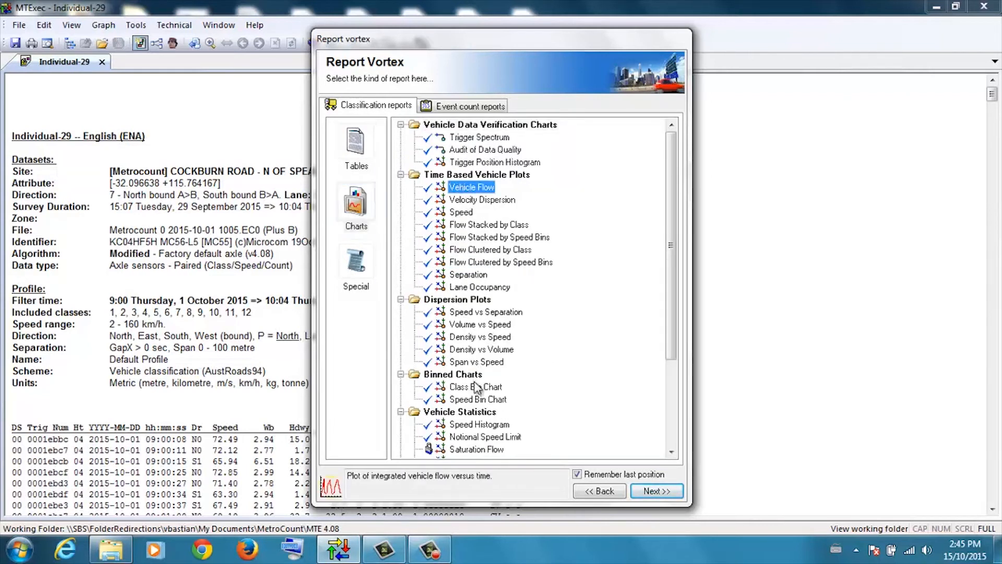
{"action": "left_click", "coordinate": [478, 423]}
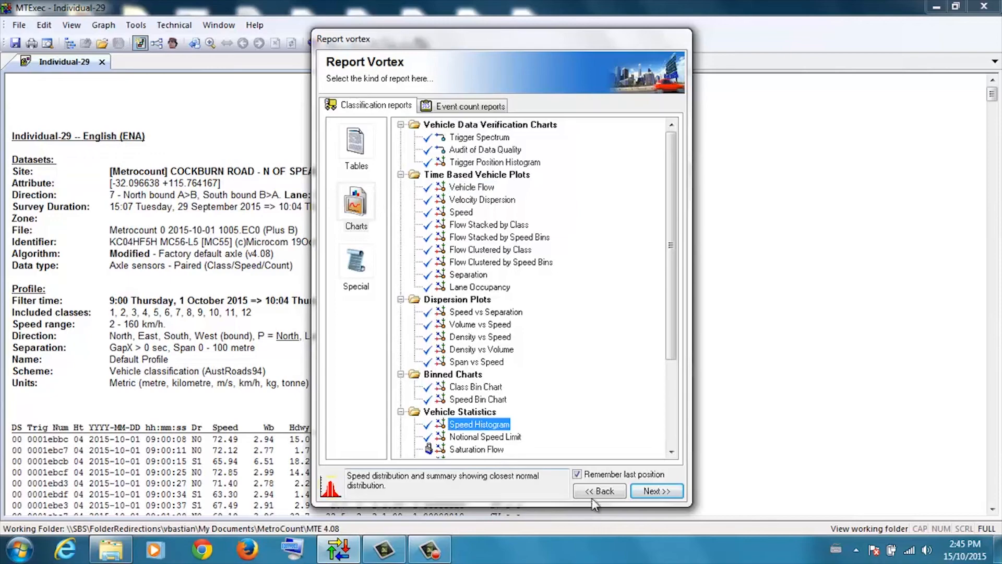